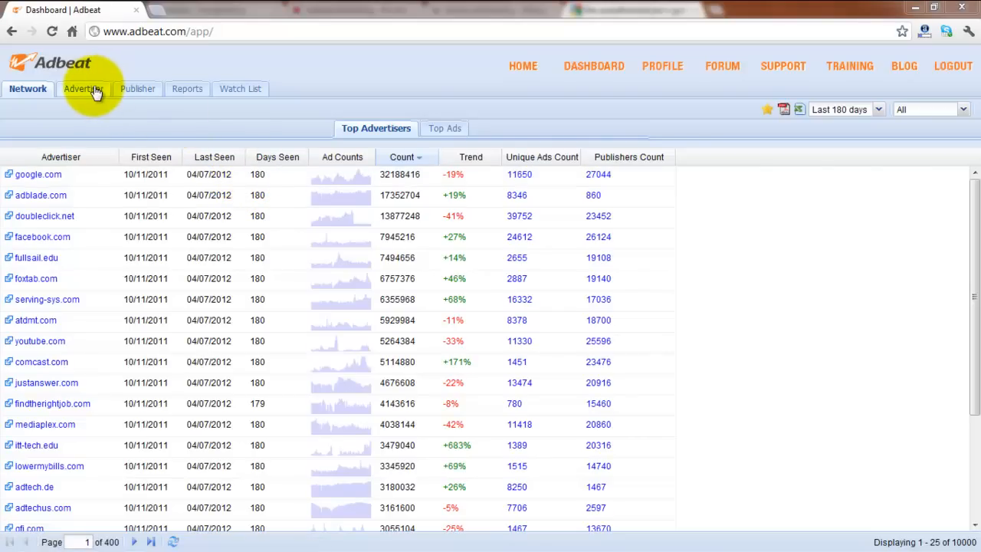
Step: Search the Advertiser section for turbotax.com to load its dashboard of network ad counts and publishers
click(82, 87)
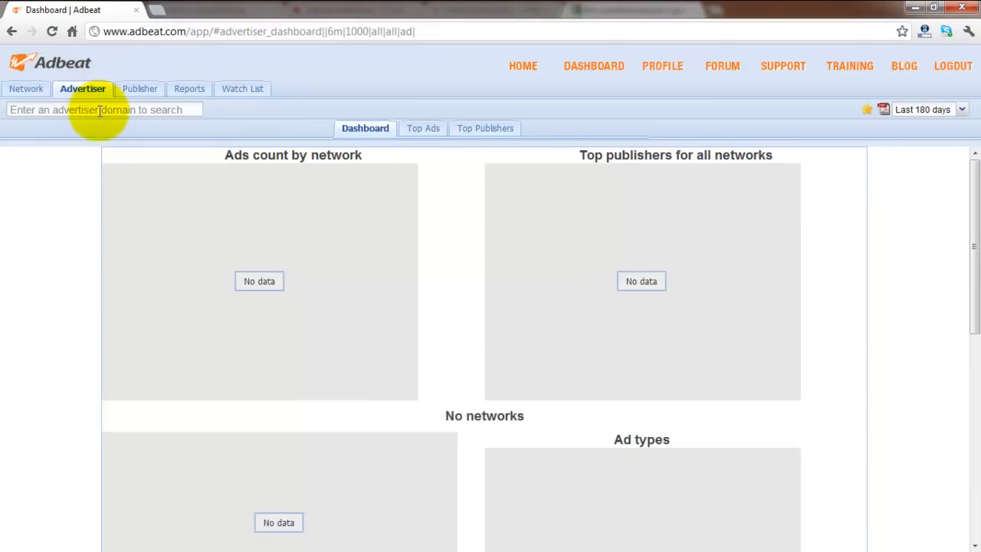
text(tu)
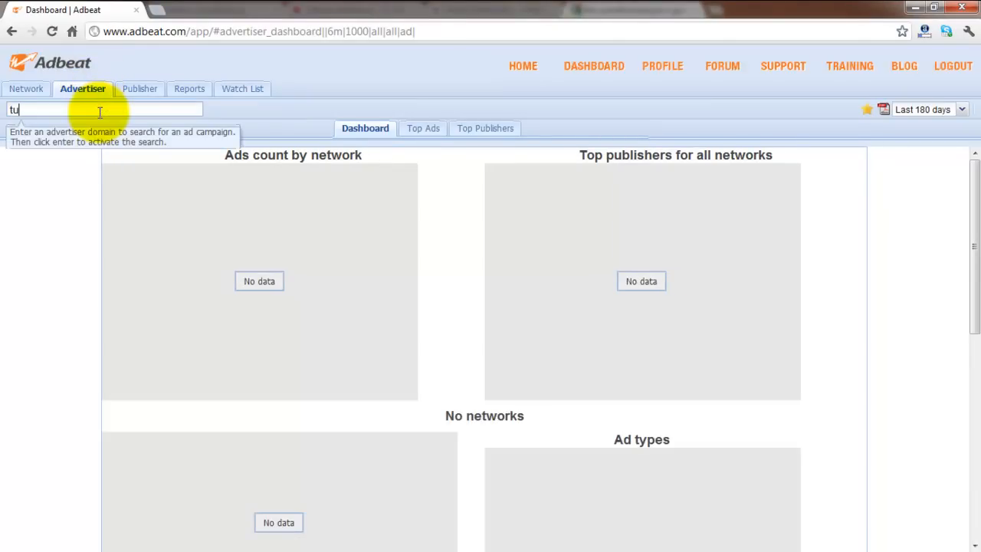
text(turbotax)
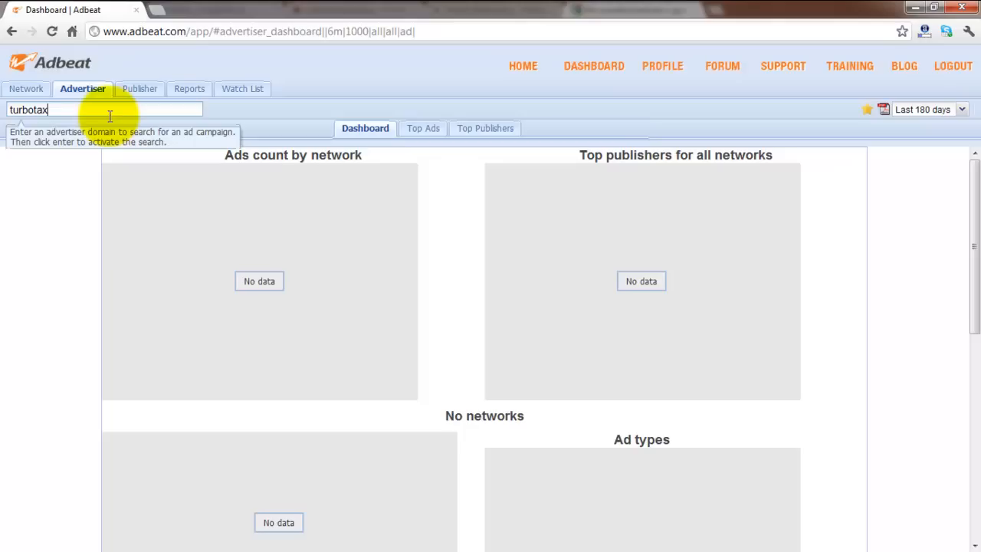
text(.com)
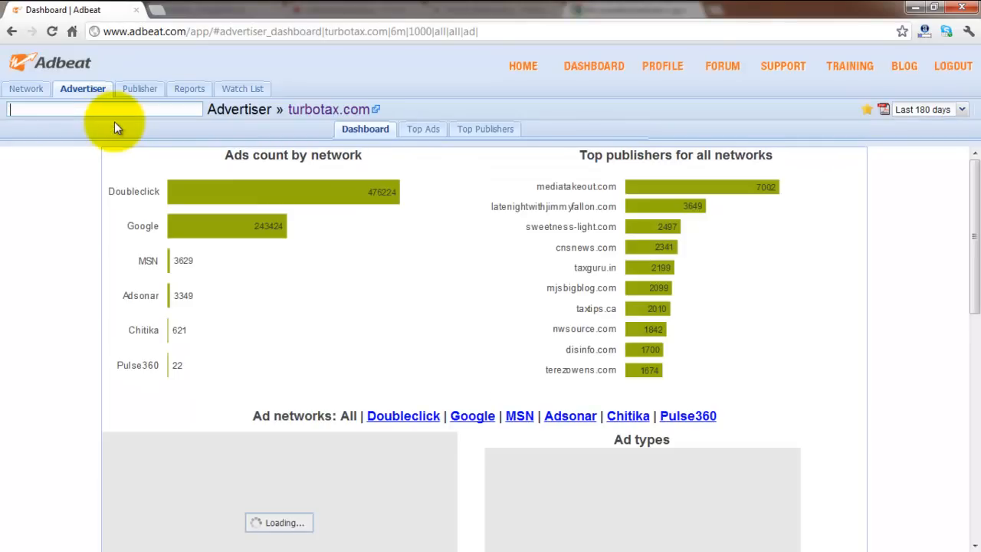
Step: Show turbotax.com's Top Ads ranked by count, led by the TurboTax Free Edition ad
click(417, 129)
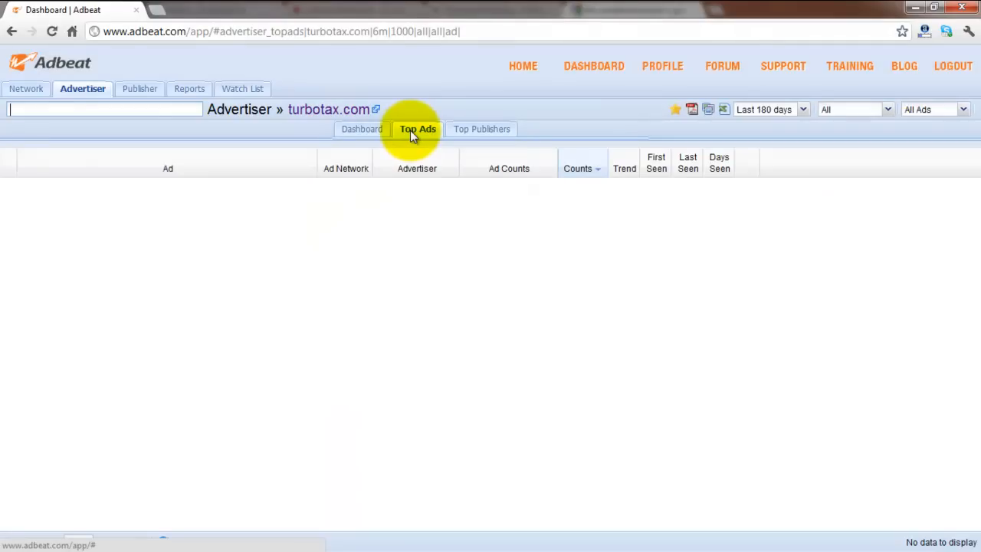
click(417, 128)
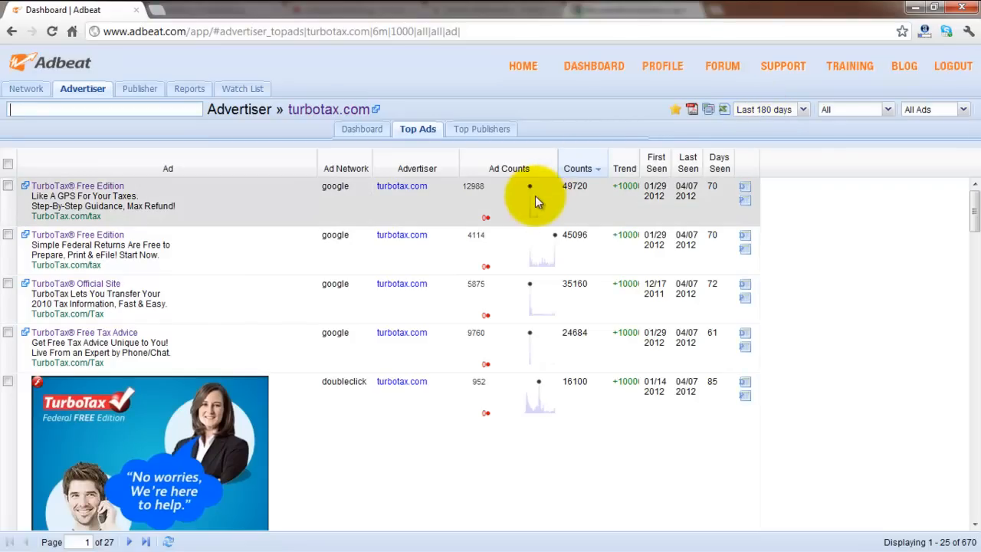
mouse_move(536, 206)
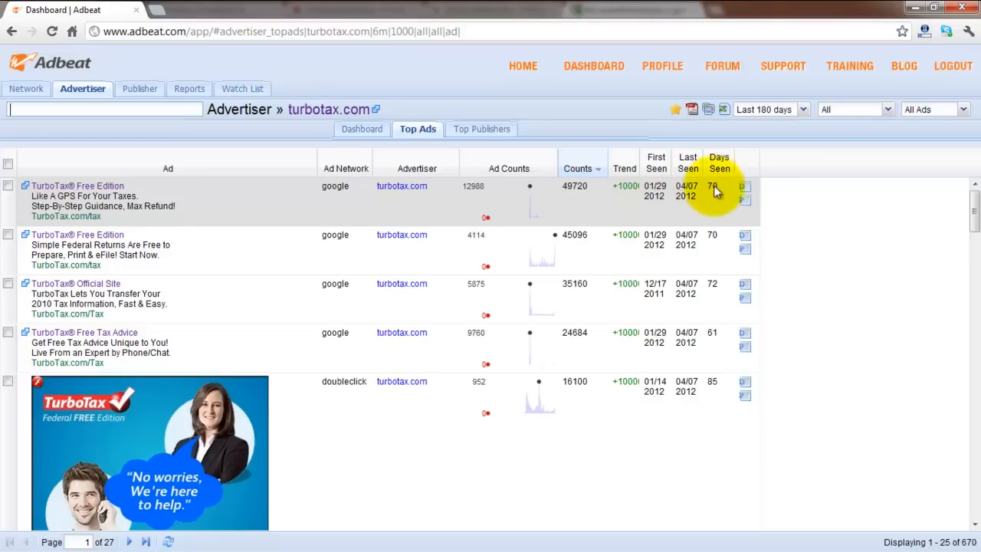
Step: List the destination URLs with counts for the top TurboTax Free Edition ad
click(745, 187)
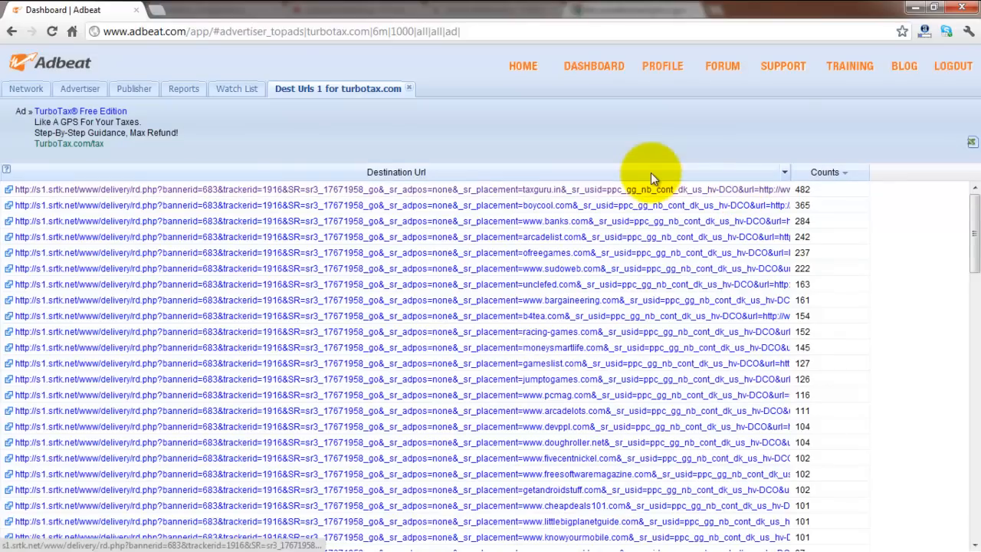
mouse_move(640, 178)
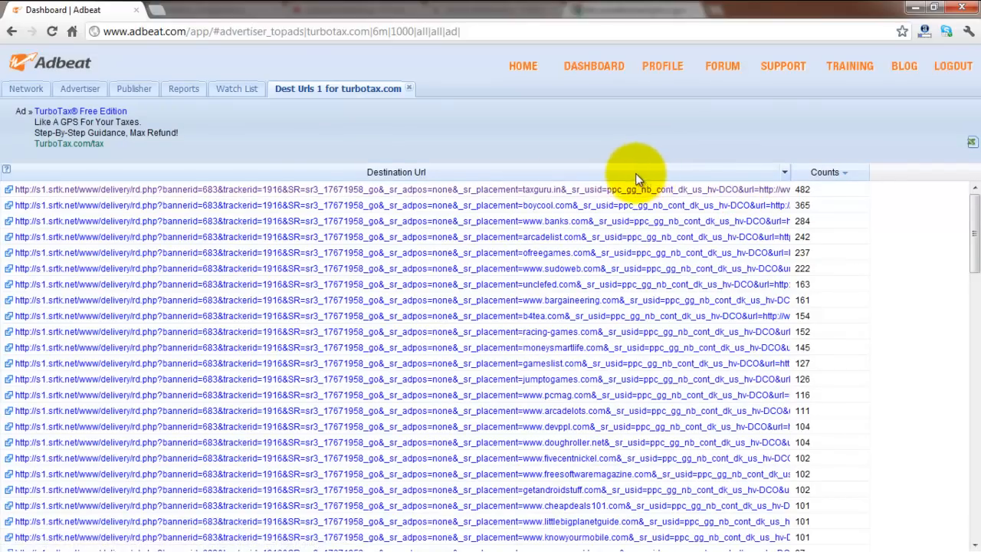
mouse_move(319, 175)
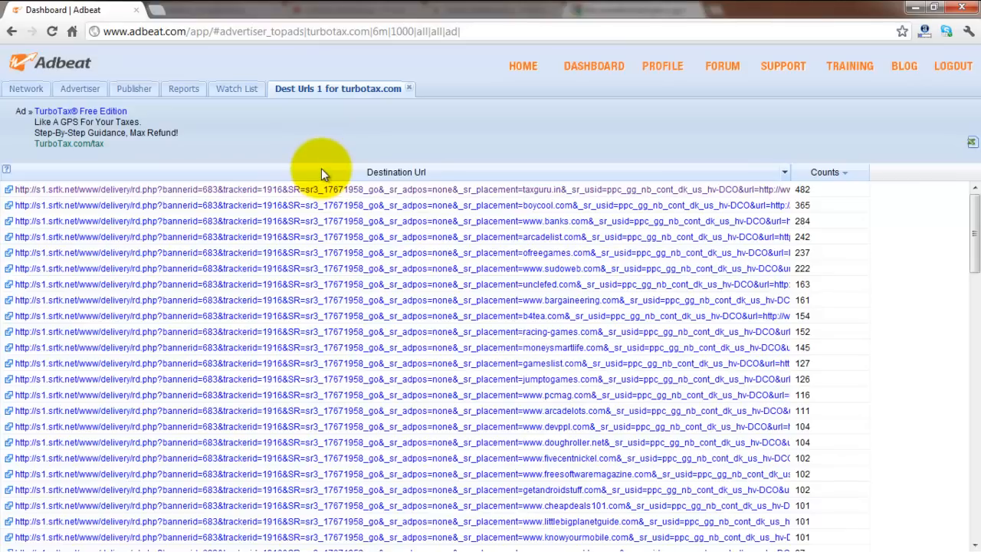
mouse_move(325, 178)
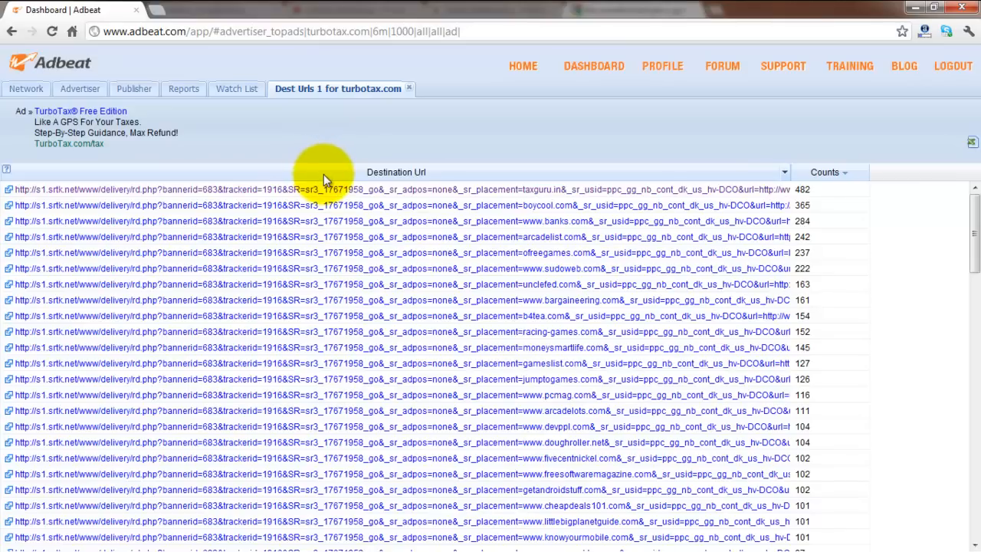